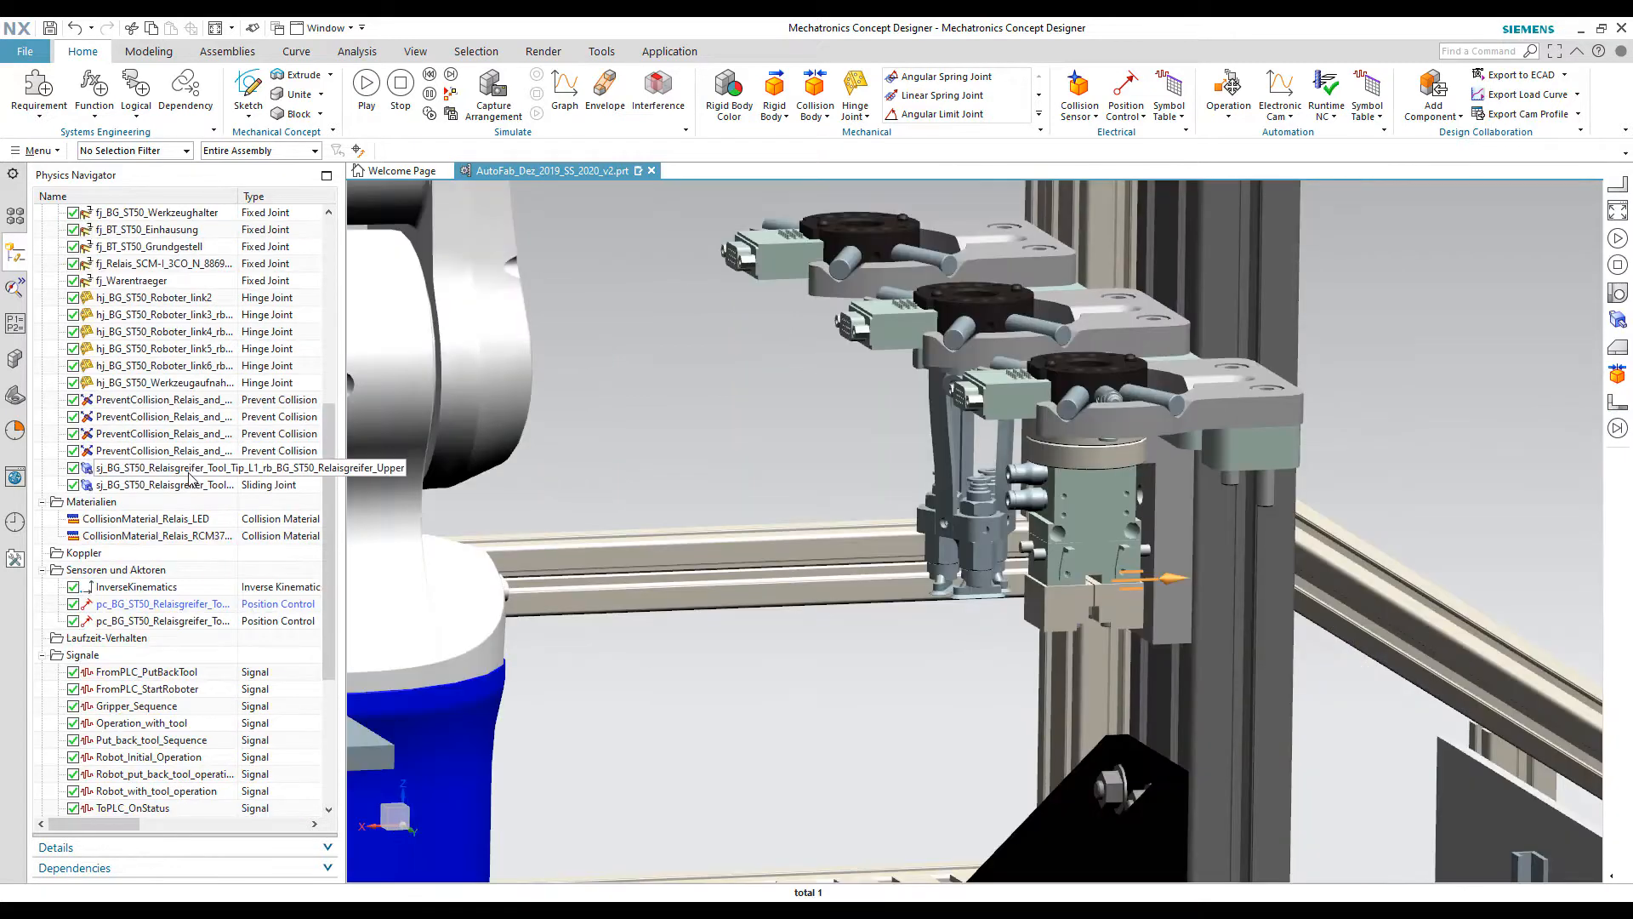
Step: Select the robot's InverseKinematics sensor under Sensoren und Aktoren in the Physics Navigator
{"action": "left_click", "coordinate": [161, 602]}
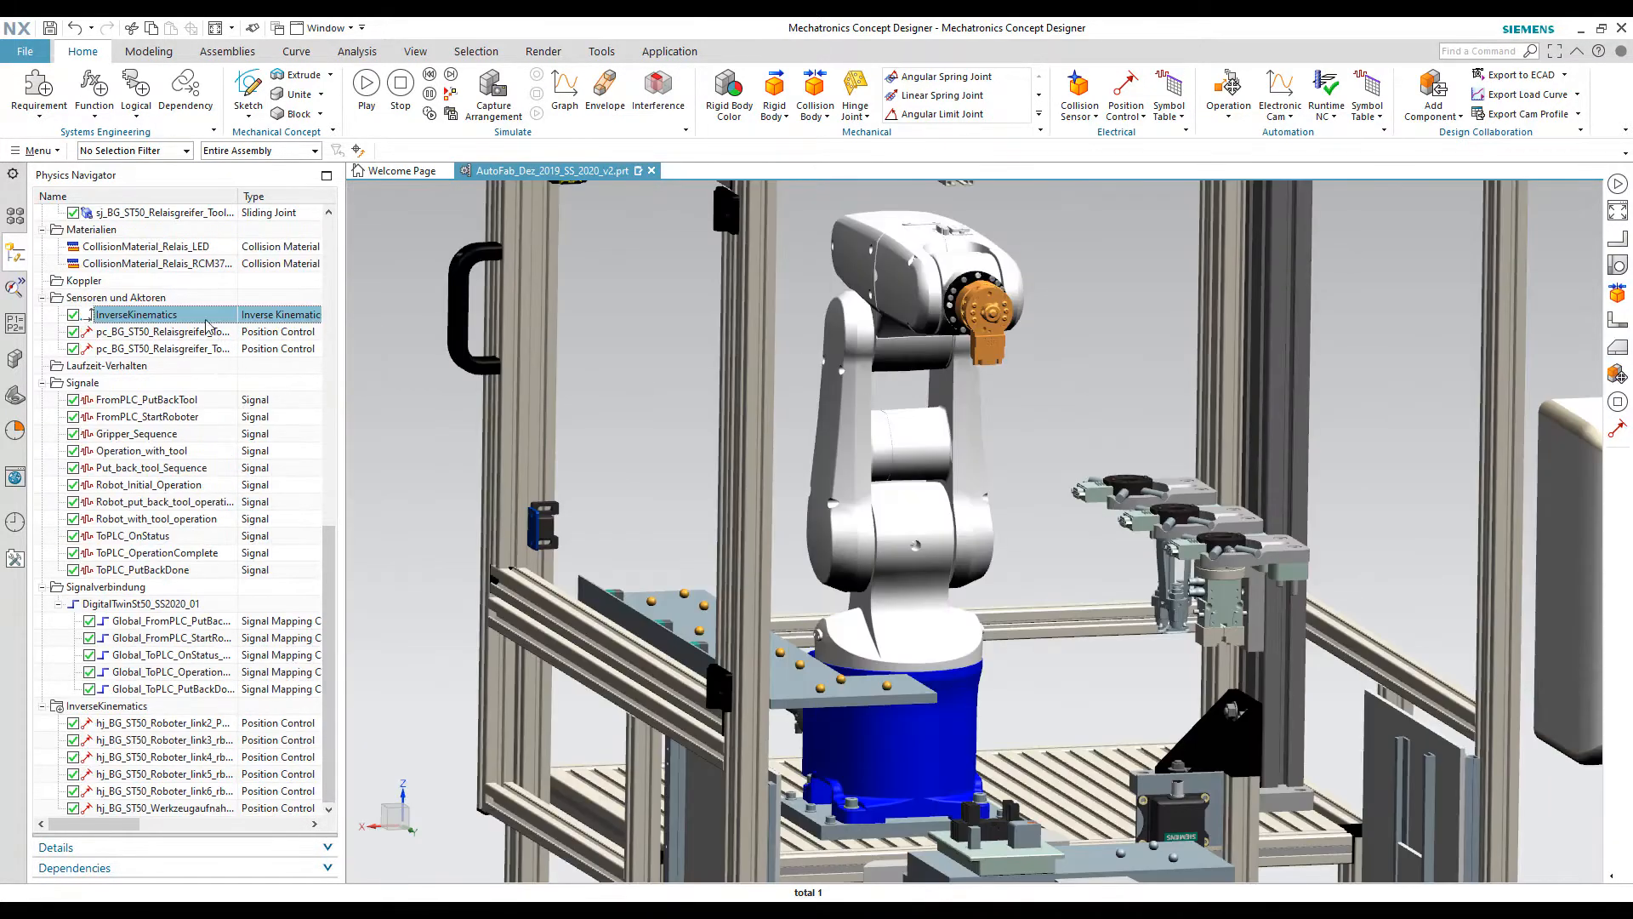
{"action": "double_click", "coordinate": [136, 315]}
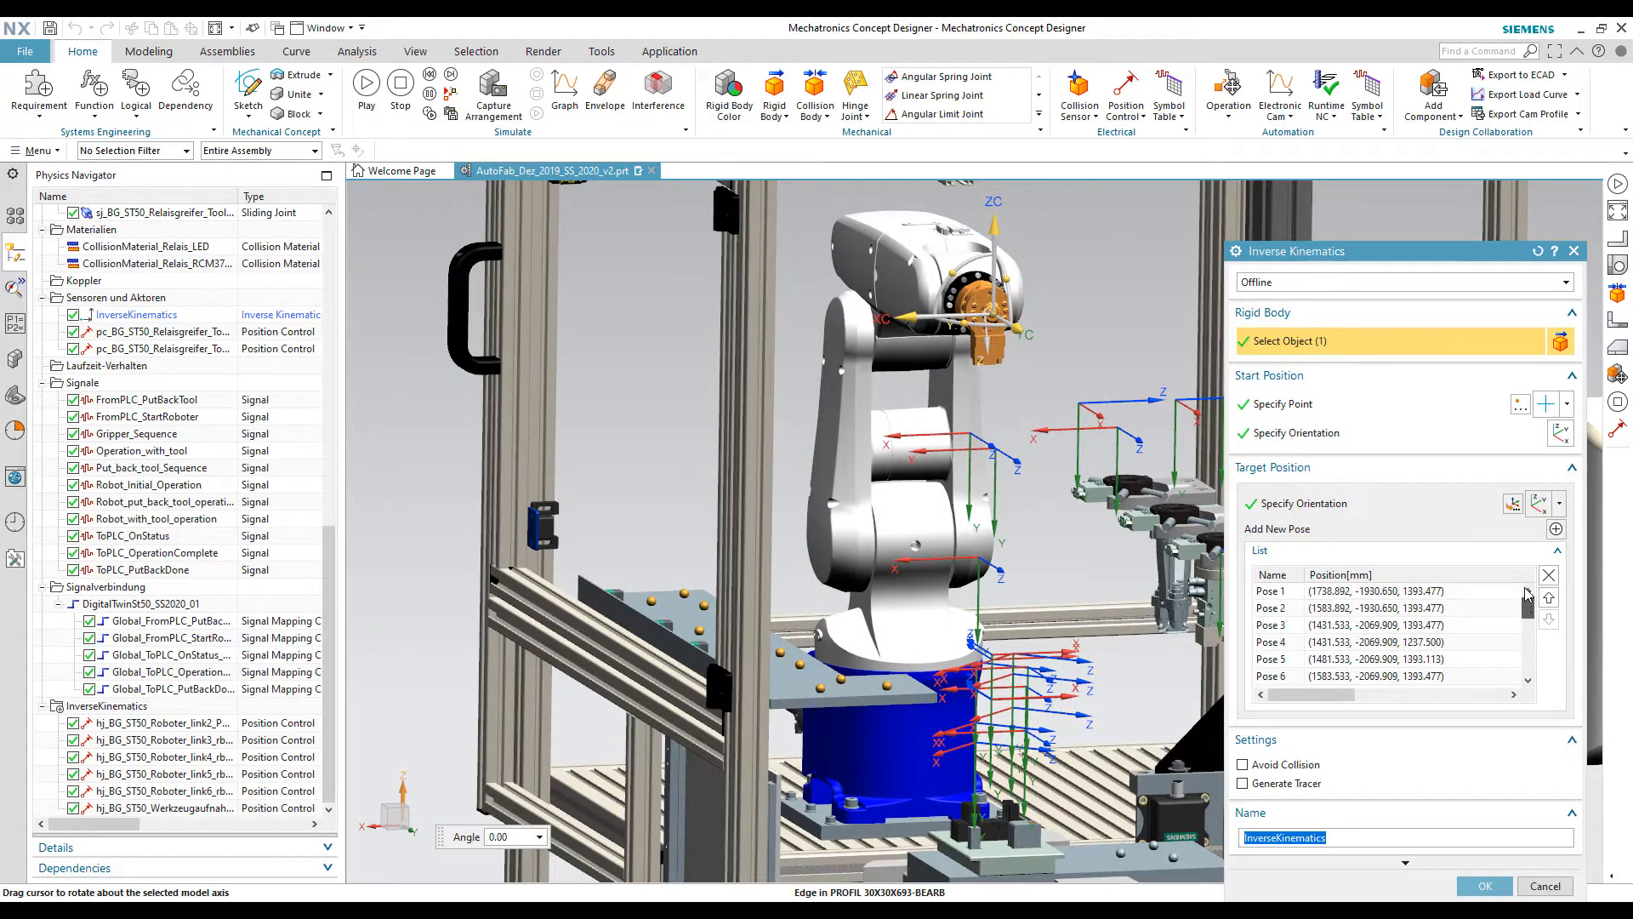
{"action": "scroll", "scroll_direction": "down", "scroll_amount": 3}
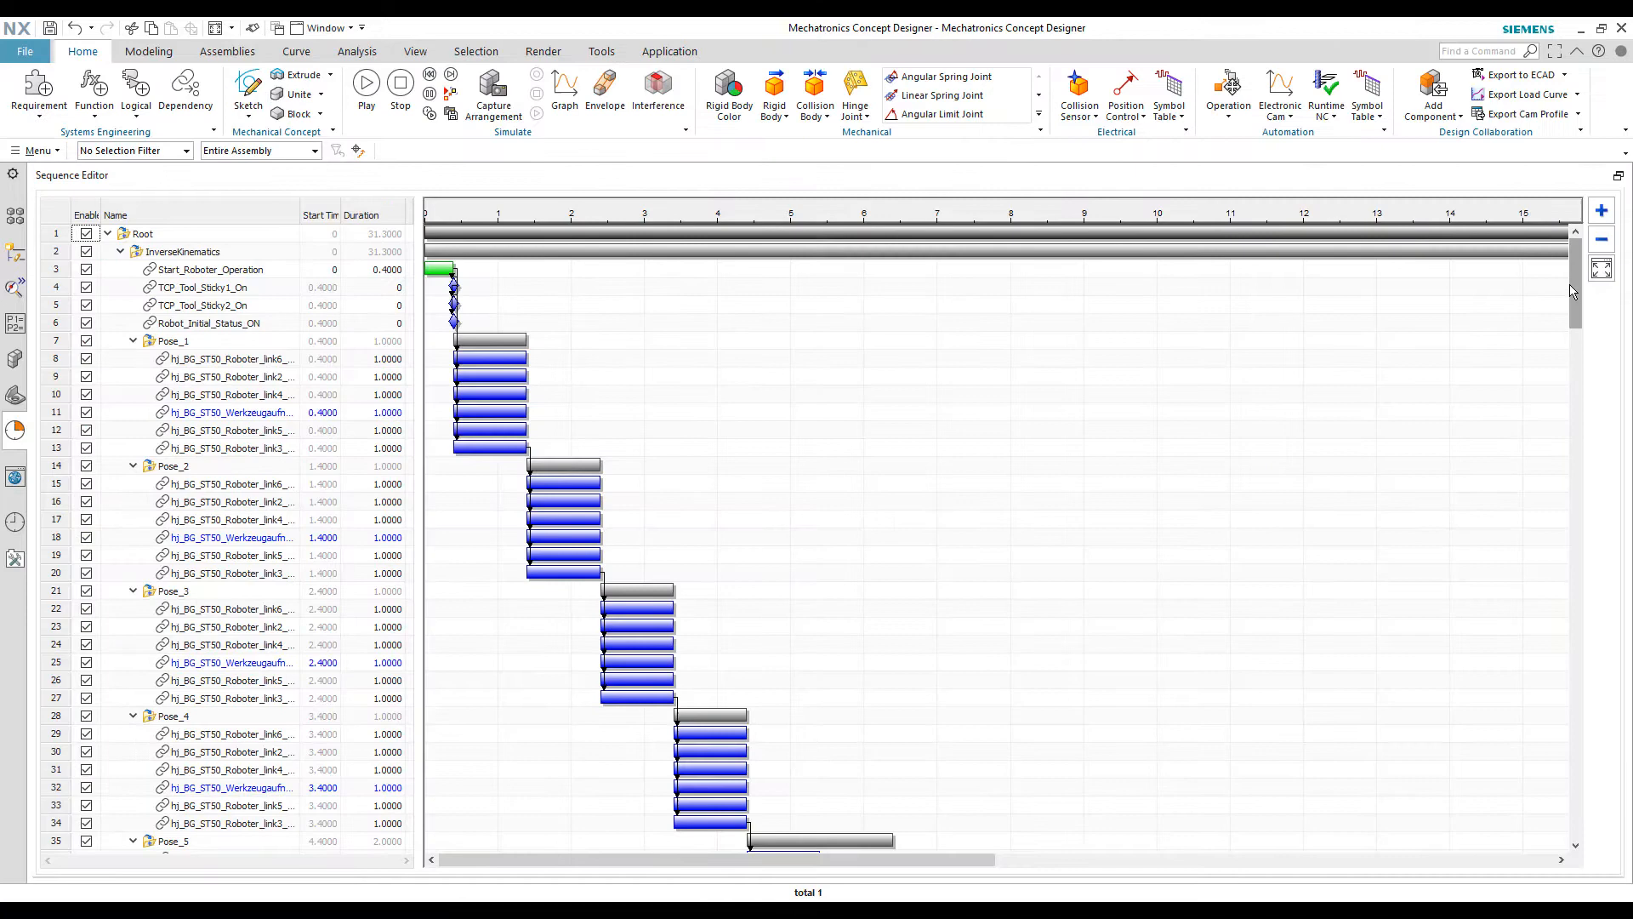
{"action": "scroll", "scroll_direction": "down", "scroll_amount": 3}
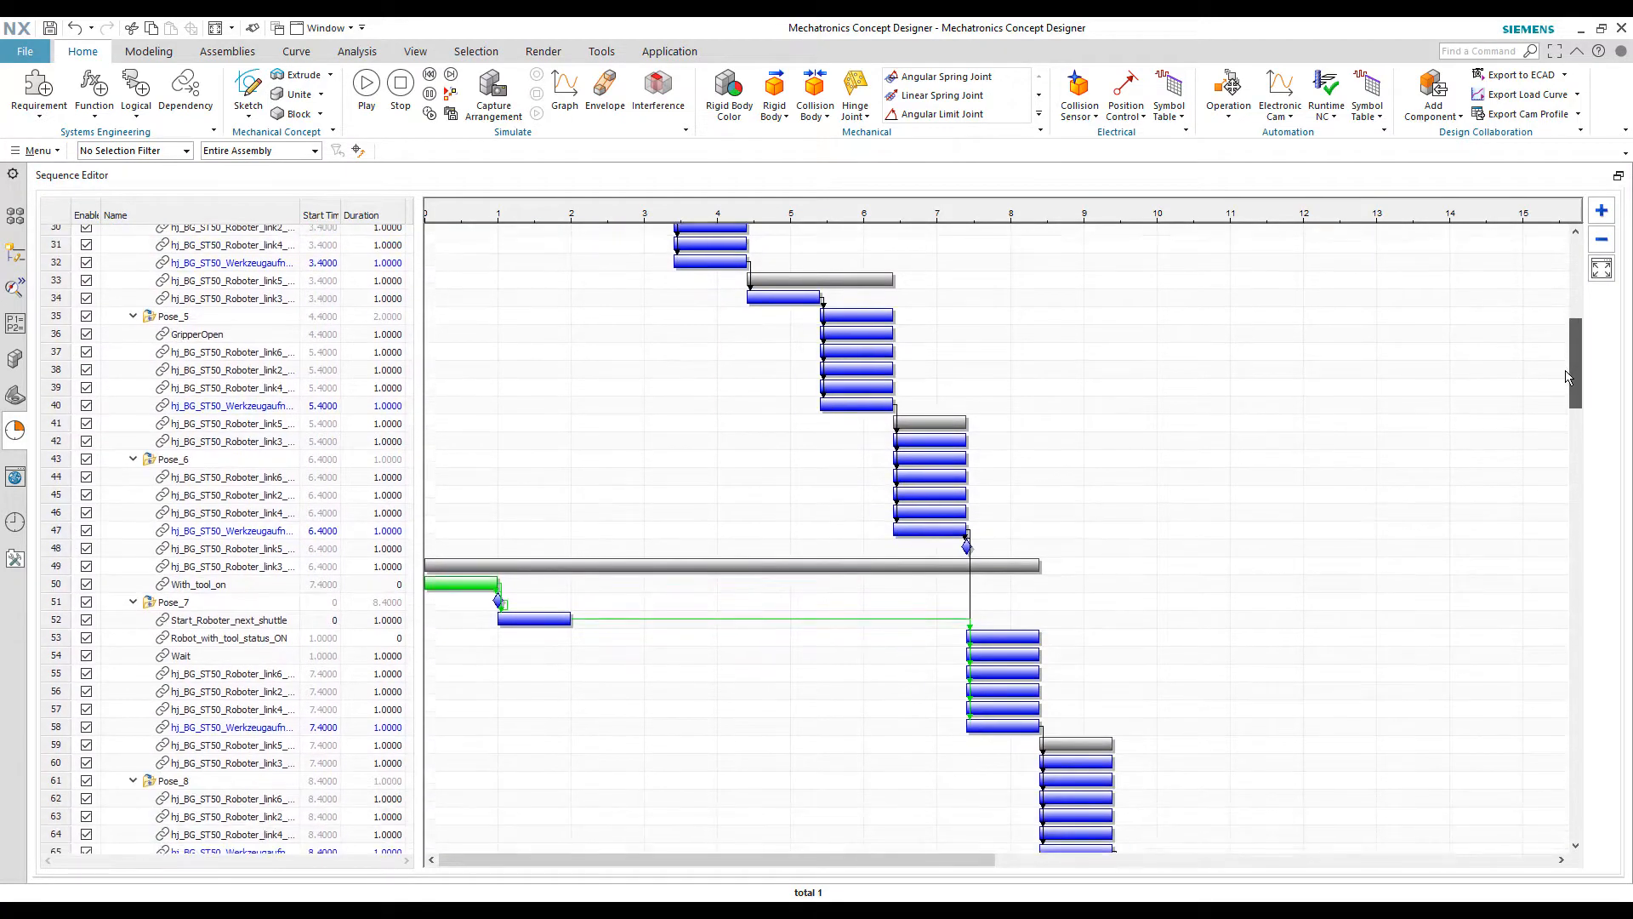
{"action": "scroll", "scroll_direction": "down", "scroll_amount": 3}
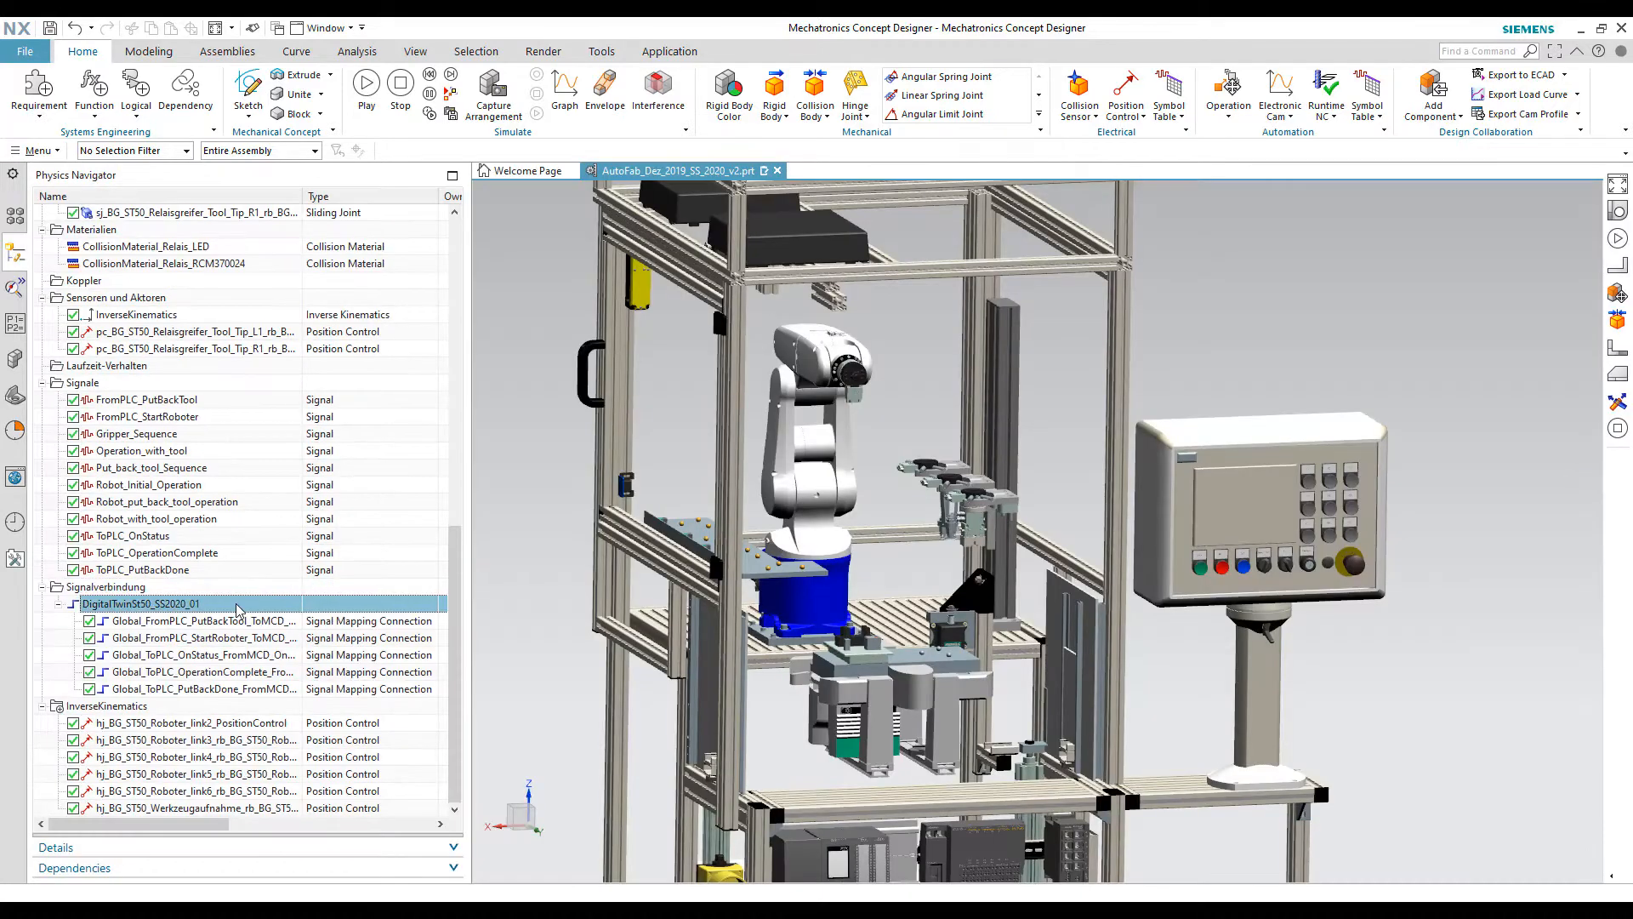
Step: Show the Signal Mapping of the PutBackTool connection with its five PLCSIM Adv signals
{"action": "left_click", "coordinate": [203, 619]}
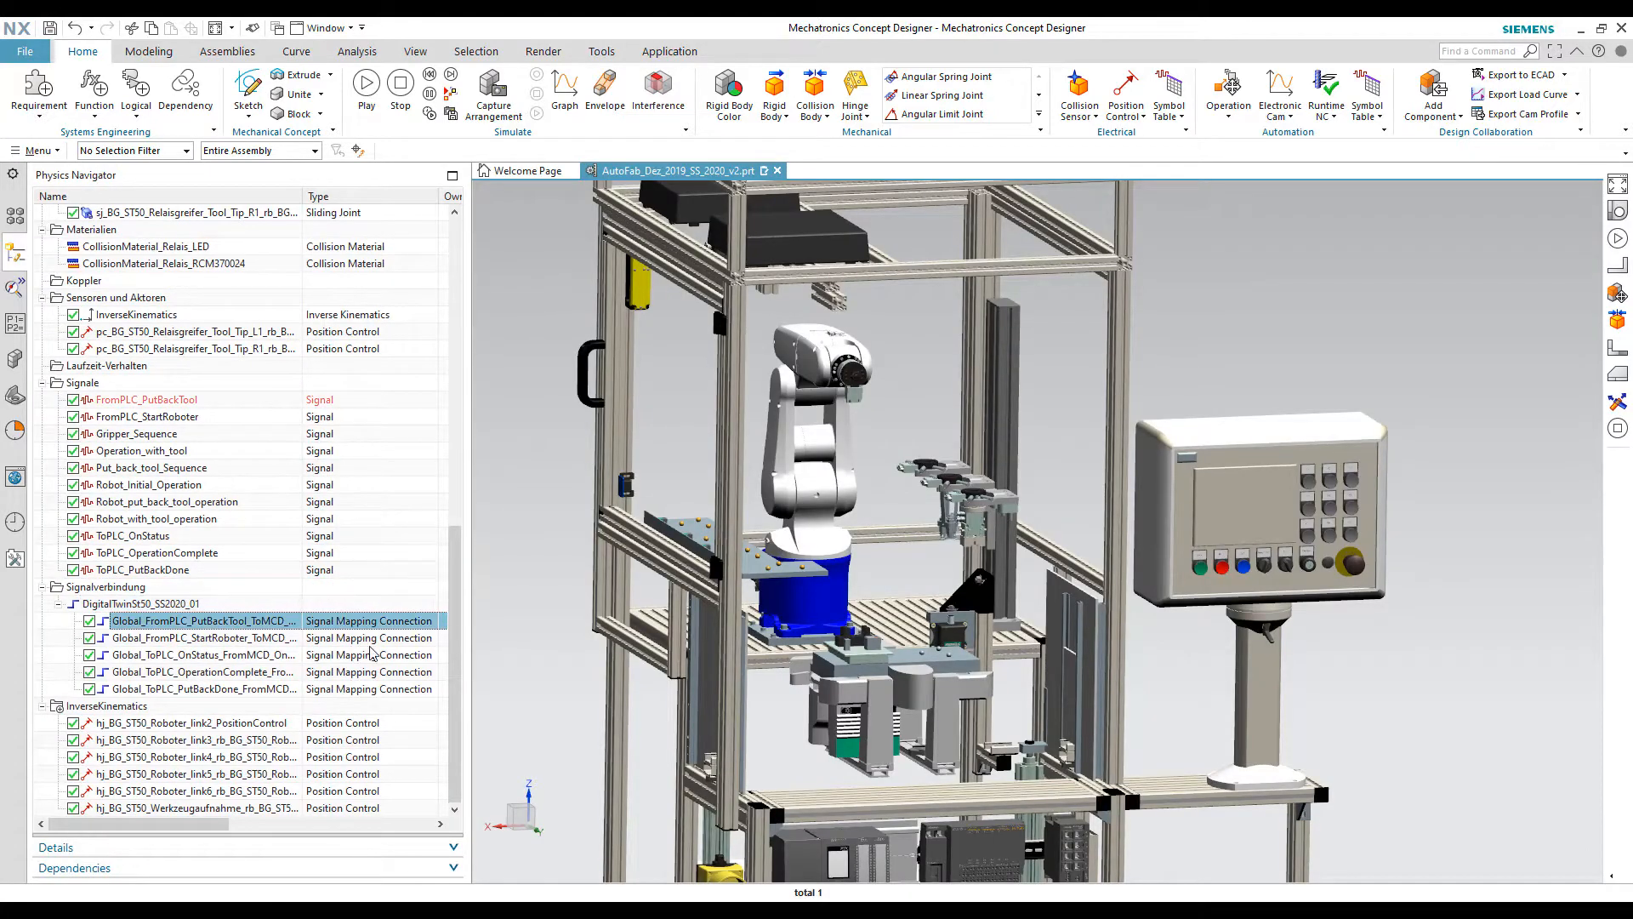
{"action": "double_click", "coordinate": [204, 619]}
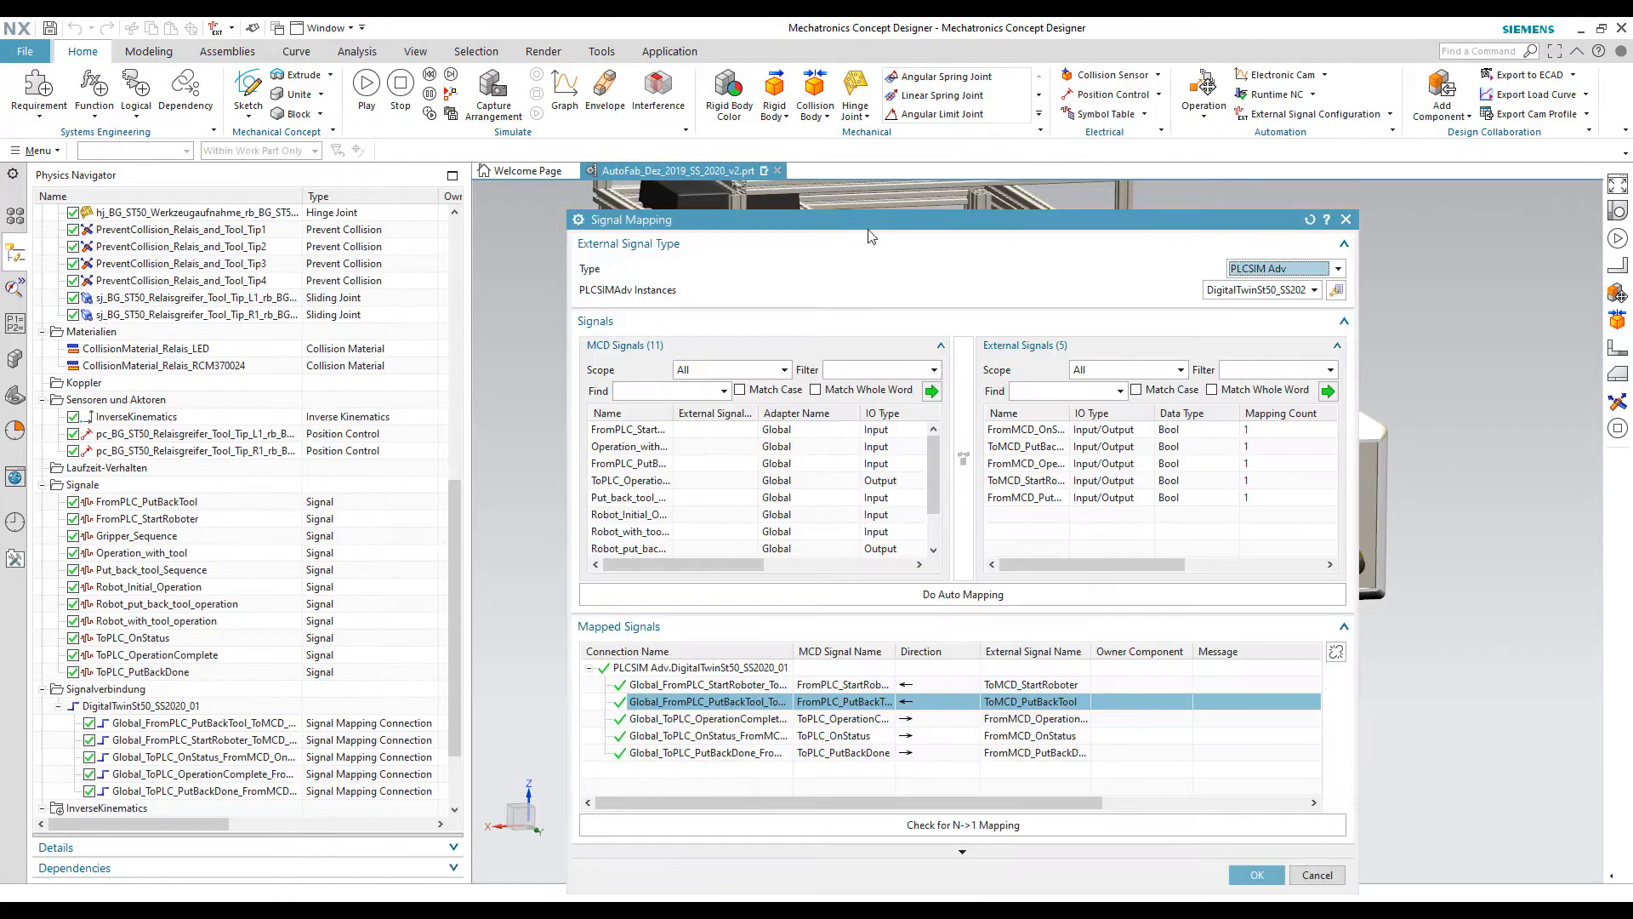
{"action": "scroll", "scroll_direction": "down", "scroll_amount": 3}
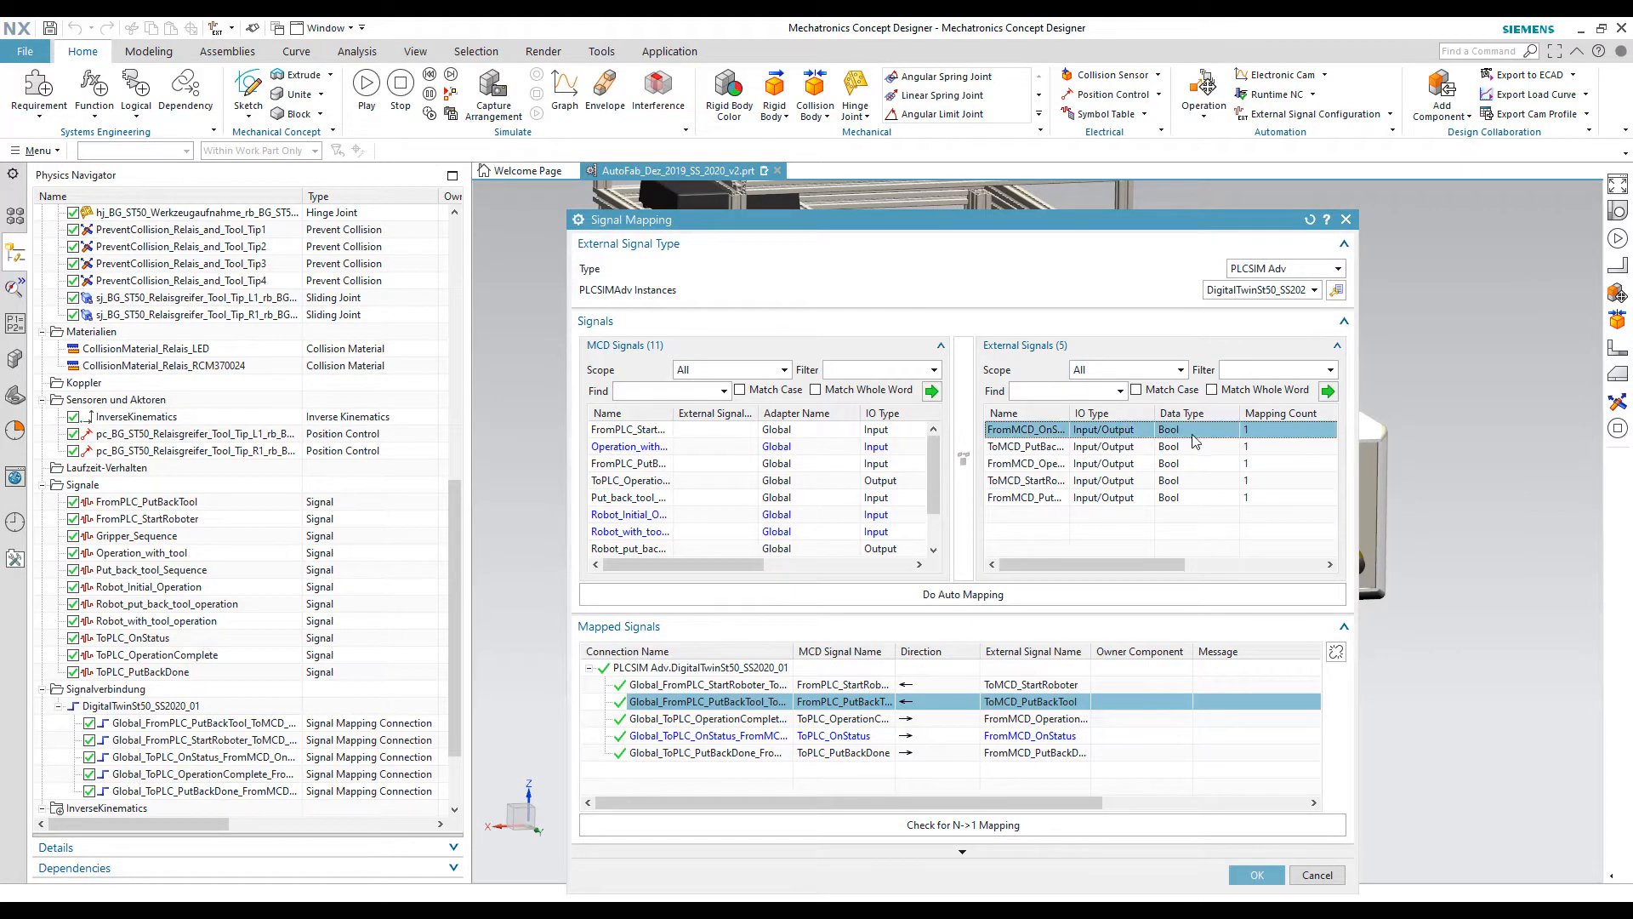
{"action": "left_click", "coordinate": [1024, 480]}
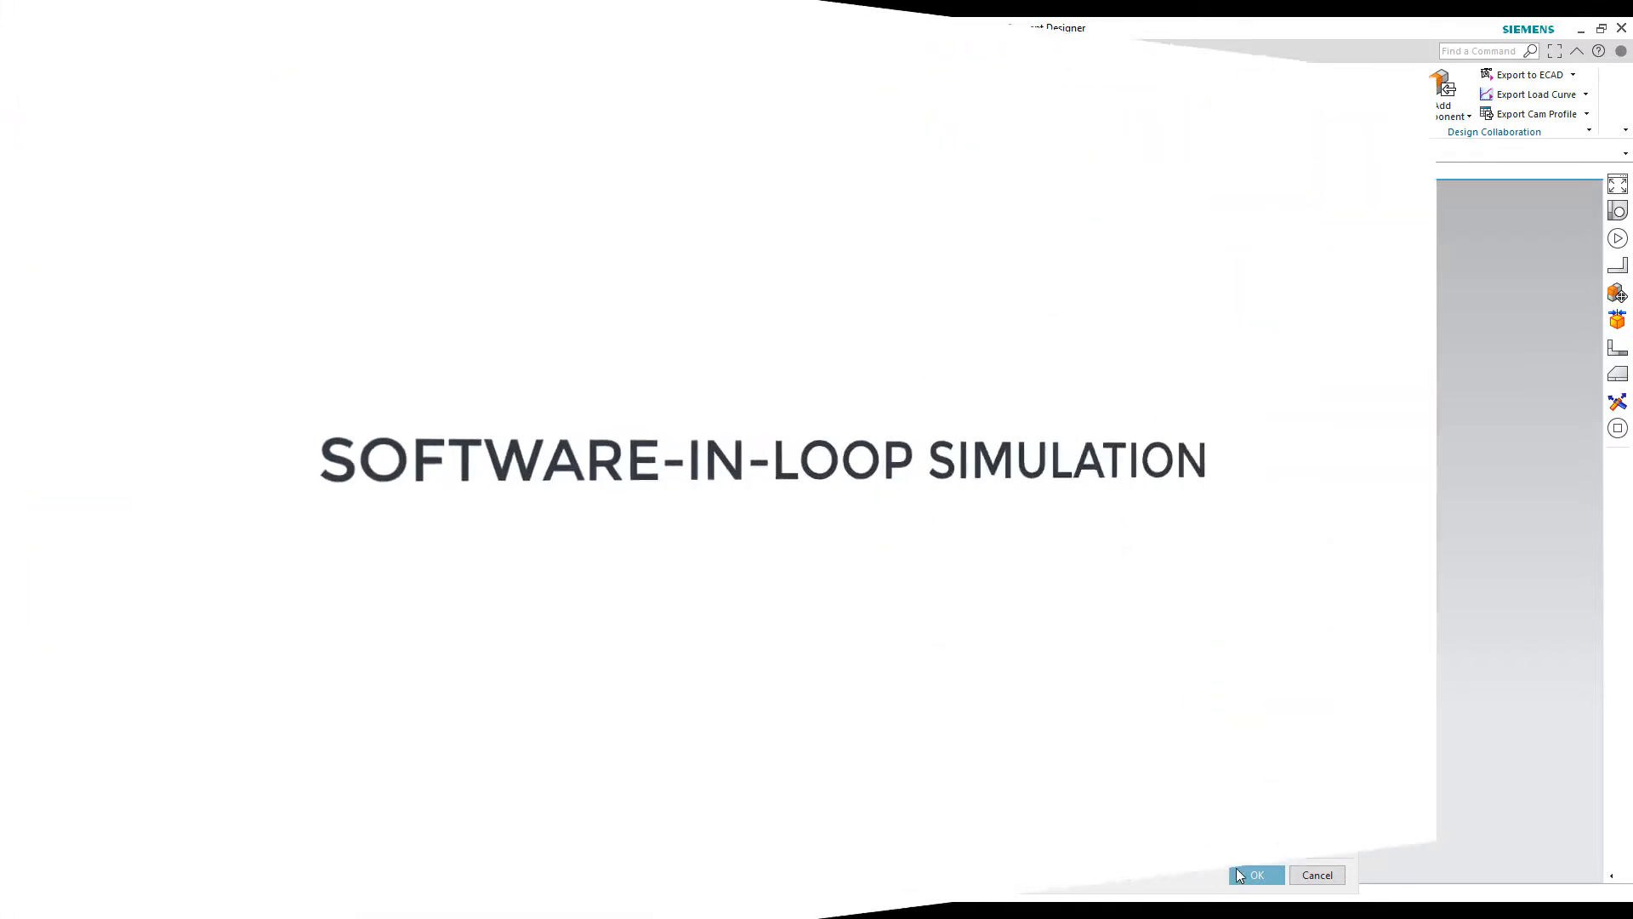
Step: Confirm the signal mapping and check the active S7-1500 instance in the PLCSIM Advanced Control Panel
{"action": "left_click", "coordinate": [1255, 874]}
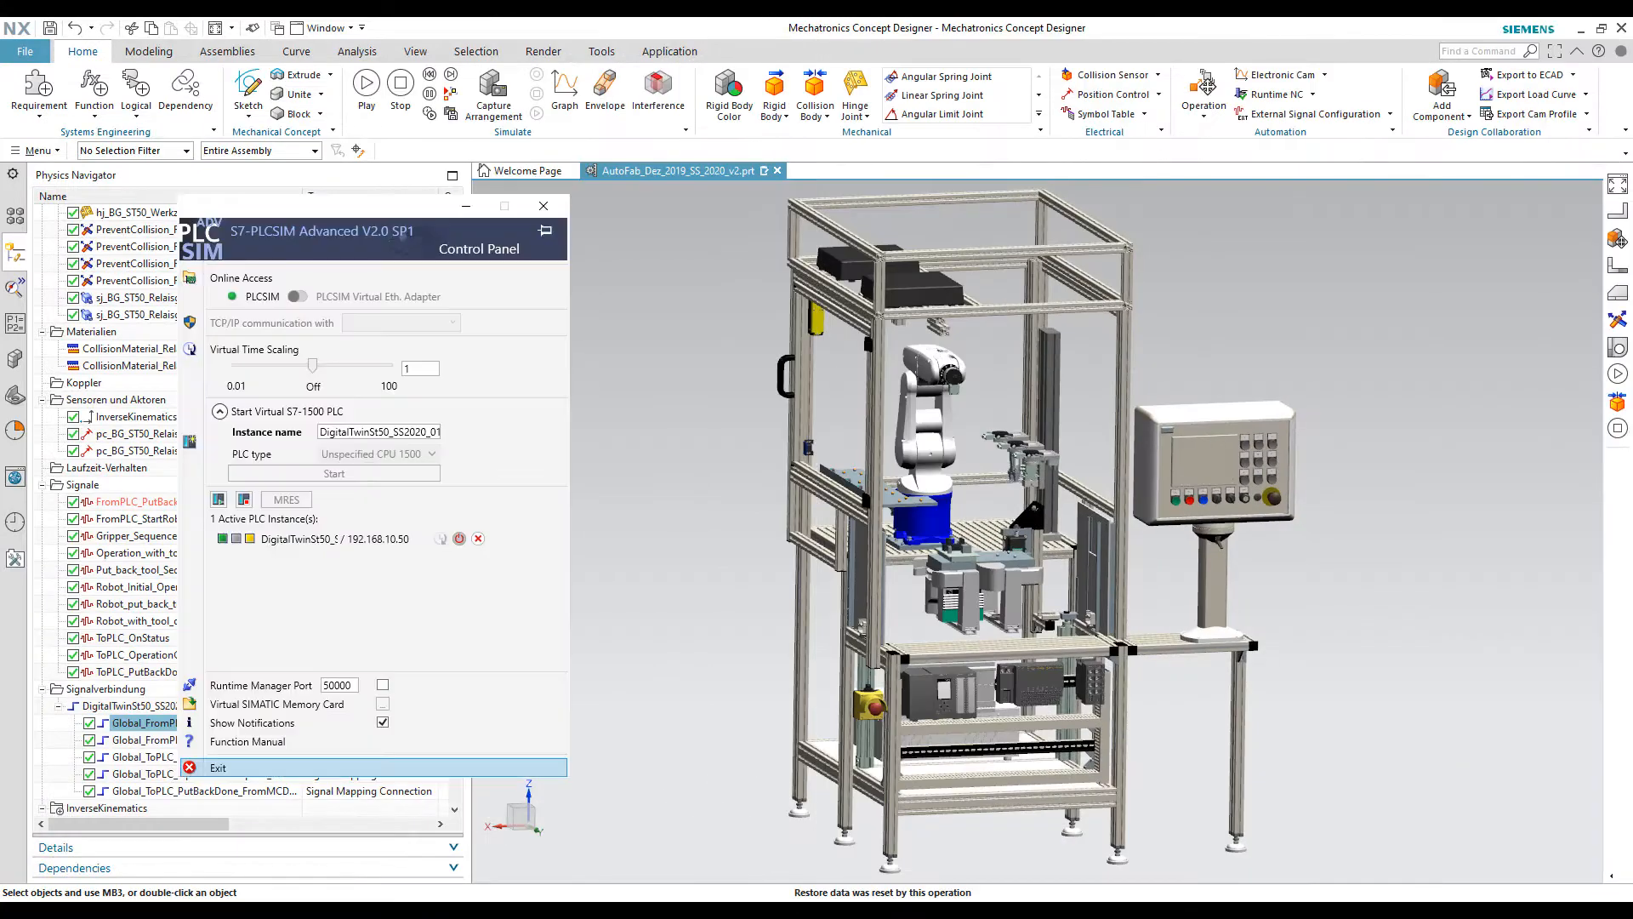
{"action": "left_click", "coordinate": [379, 431]}
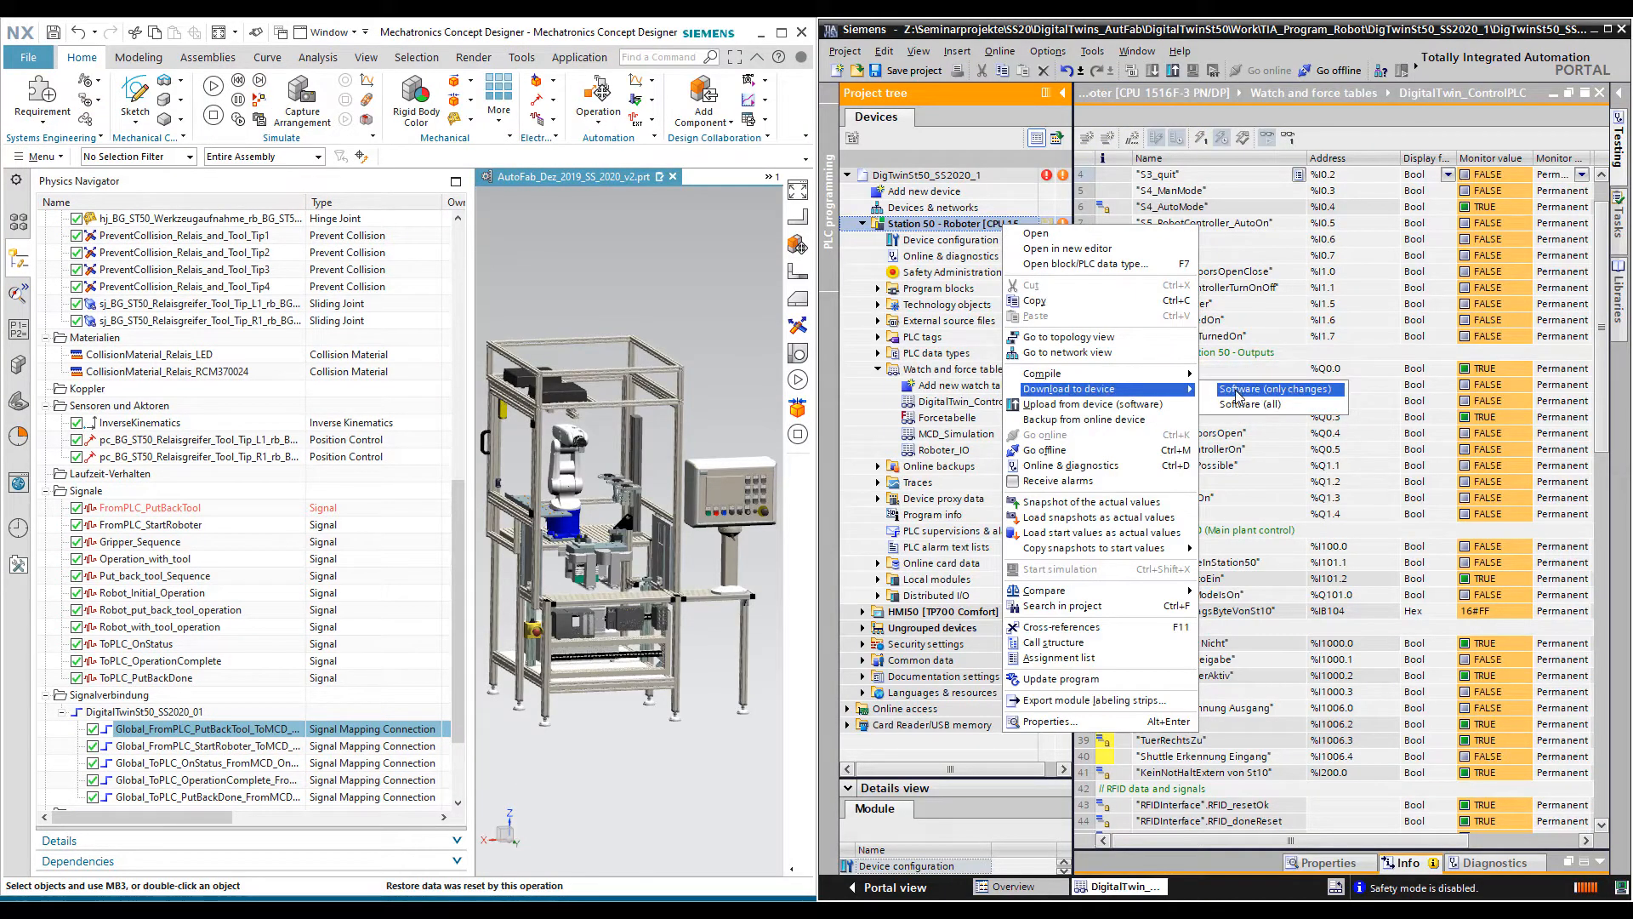
Step: Download the Station 50 CPU software (only changes) to the virtual PLC
{"action": "left_click", "coordinate": [1274, 387]}
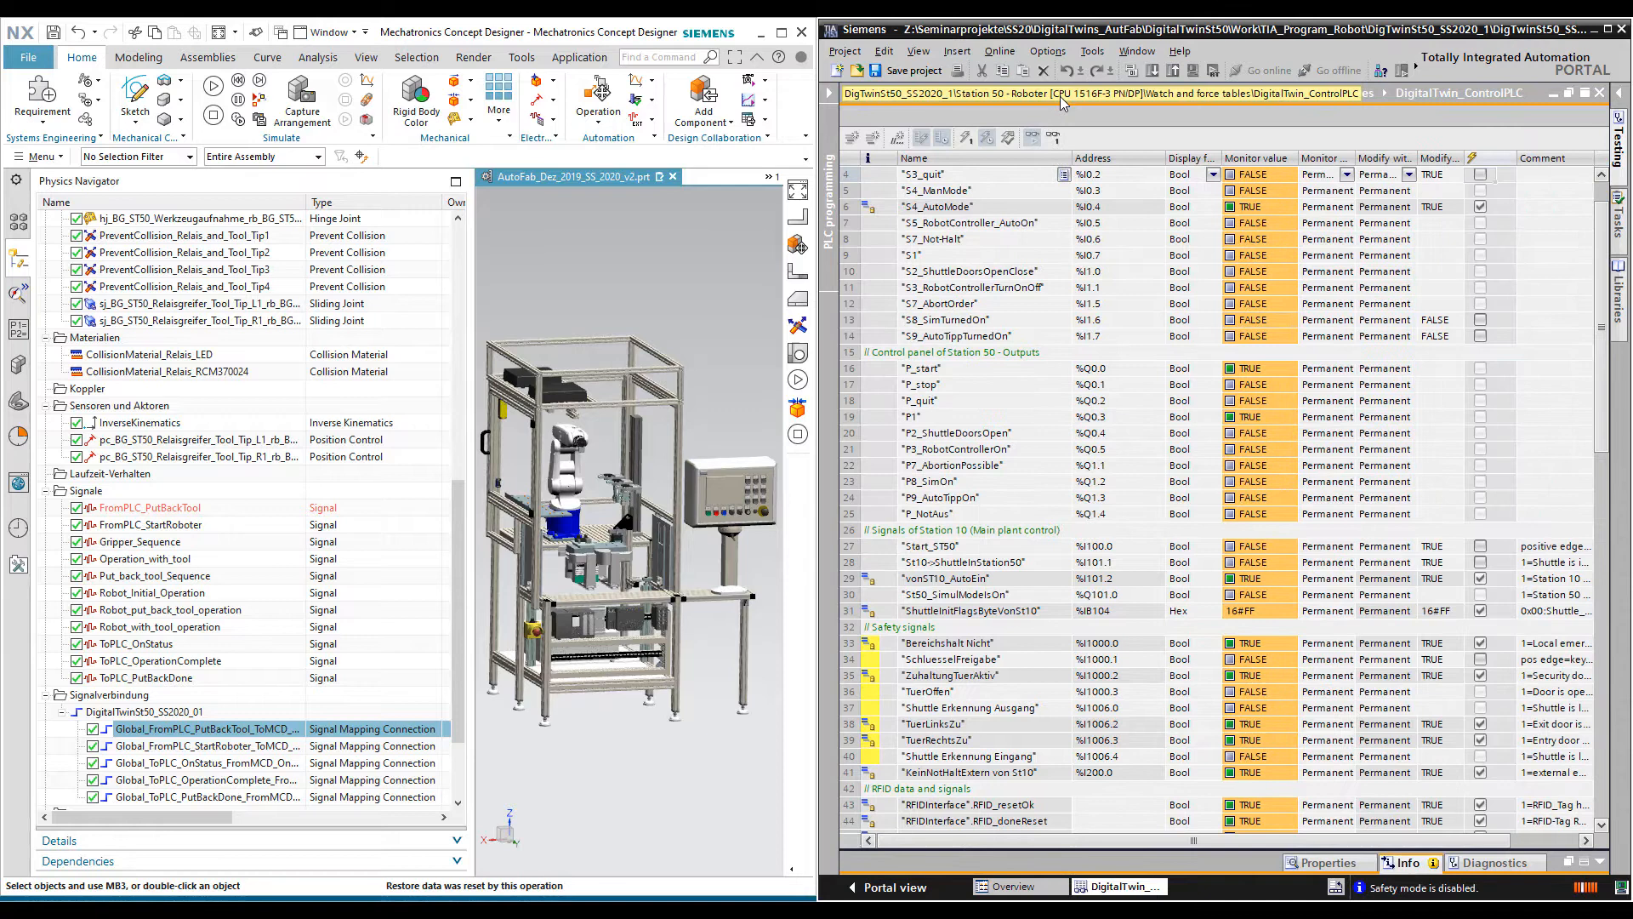